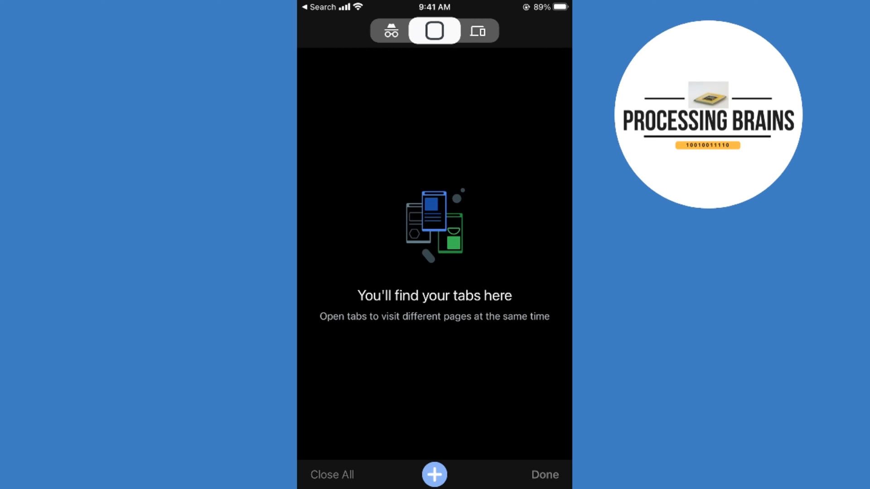
Search Google for 'gmail signup' in a new tab.
left_click(434, 474)
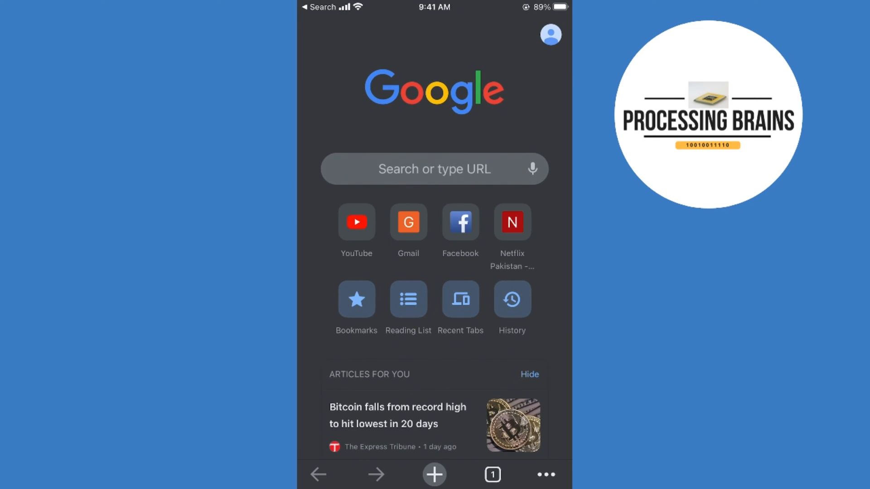
left_click(434, 169)
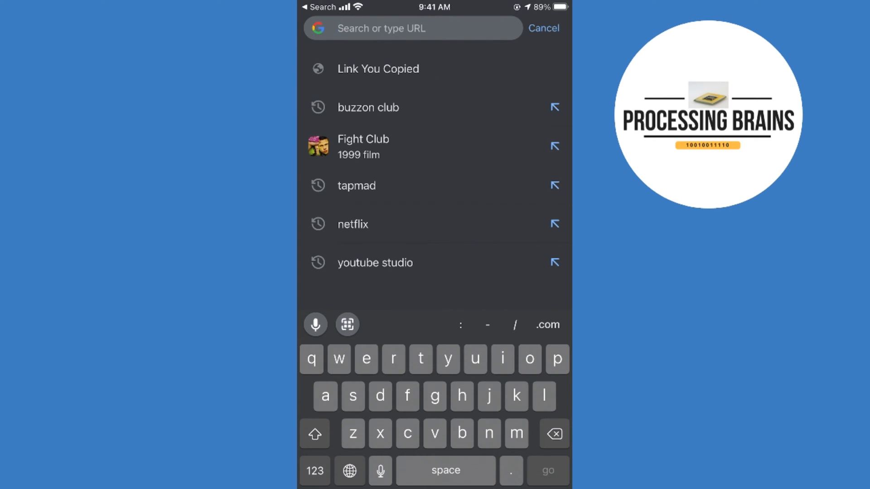
type("gmail signup")
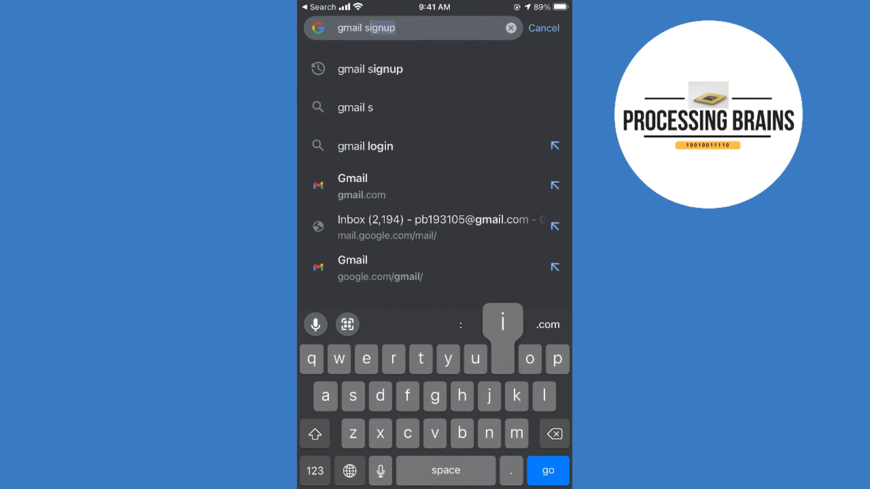
left_click(547, 471)
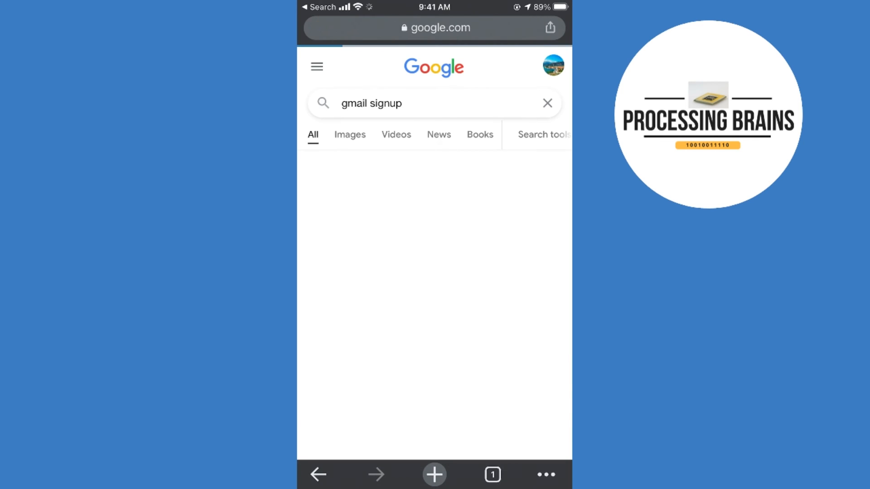
key("Enter")
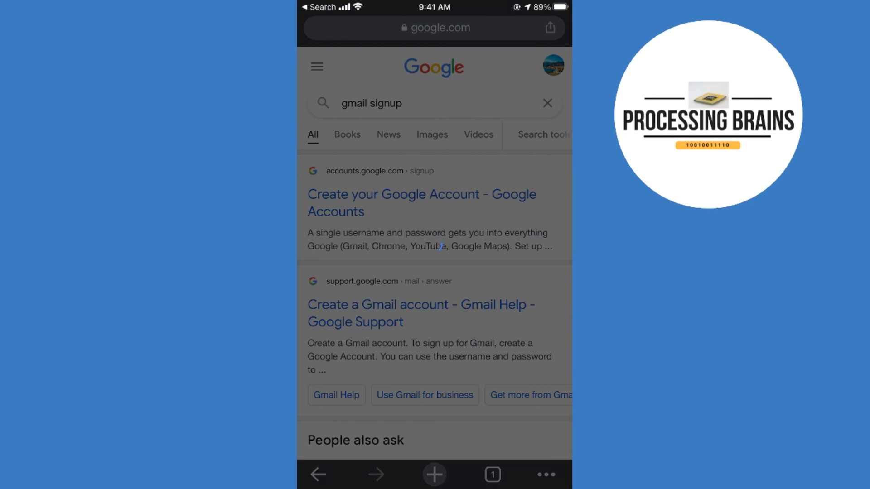
Go to the Create your Google Account result and choose Create account on the sign-in page.
left_click(421, 202)
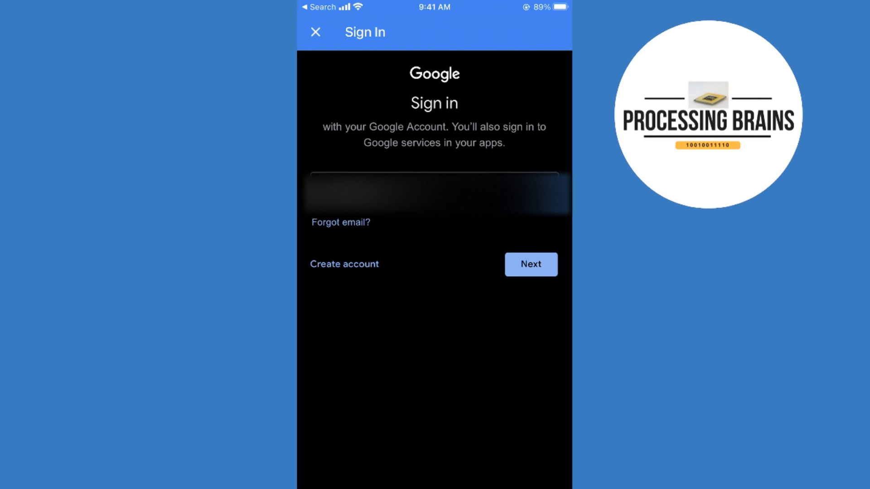
left_click(344, 263)
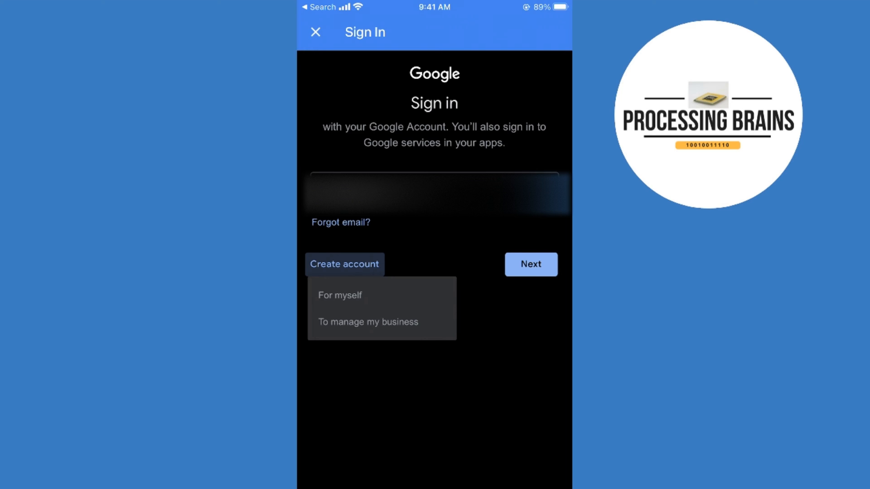
Choose For myself, enter first and last name, and fill in birthday and gender.
left_click(340, 295)
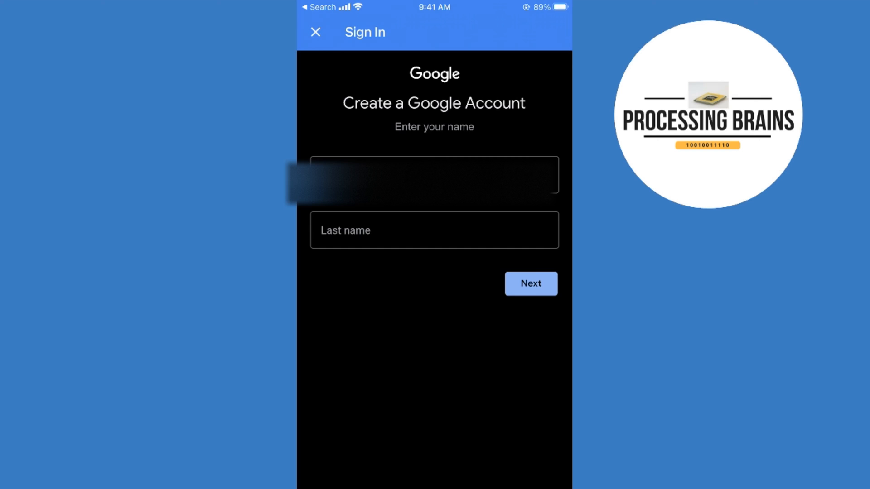
left_click(434, 174)
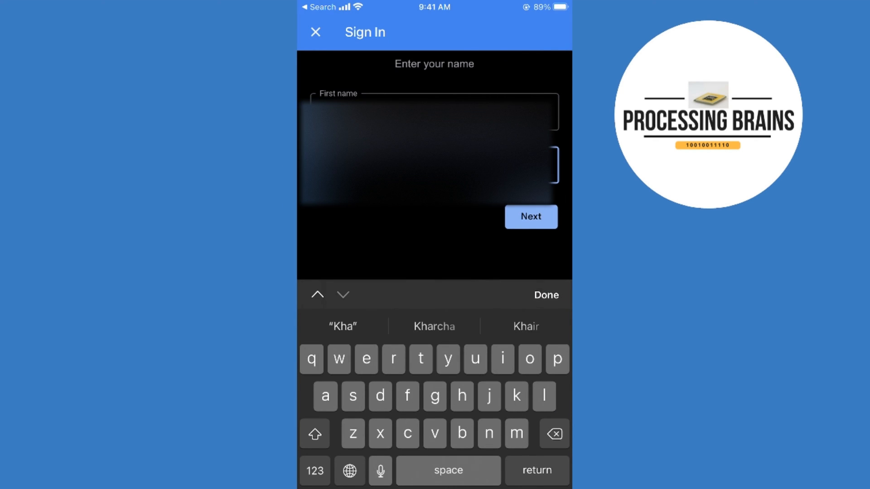
left_click(530, 217)
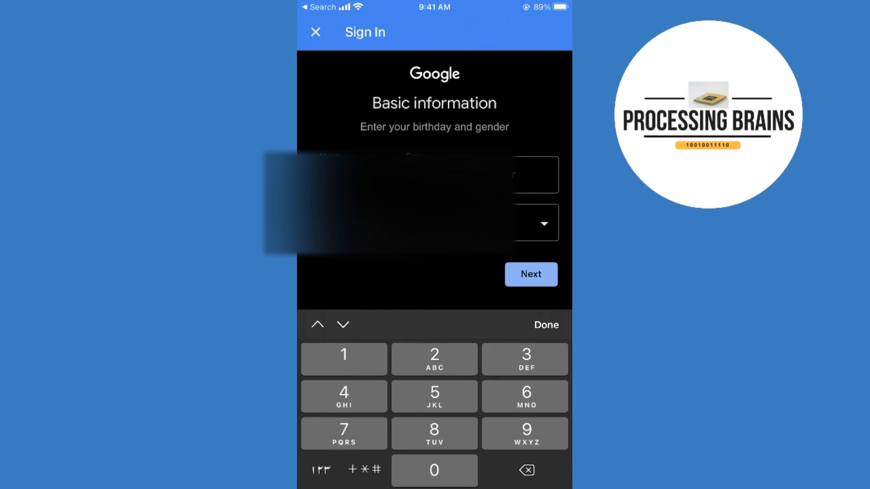
left_click(533, 175)
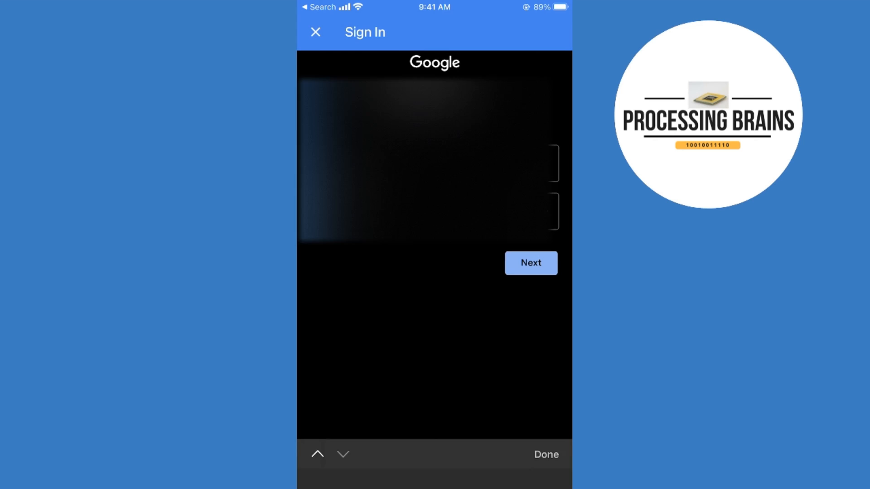
left_click(530, 263)
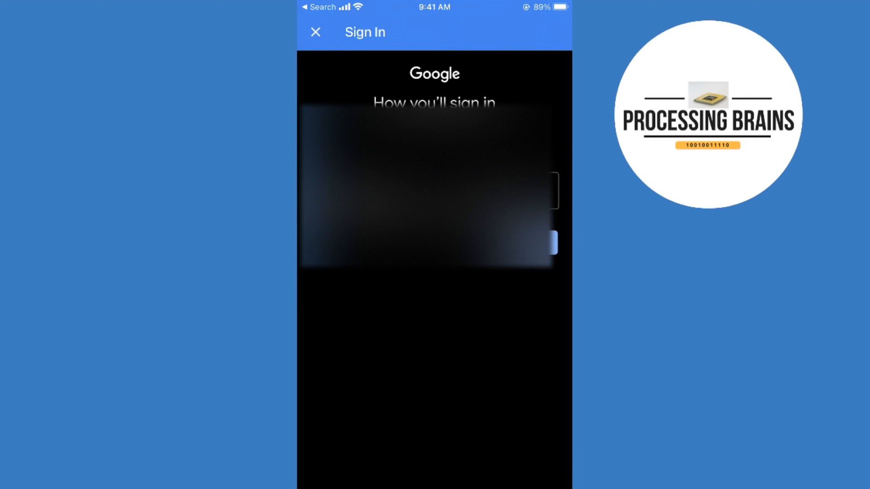
left_click(433, 194)
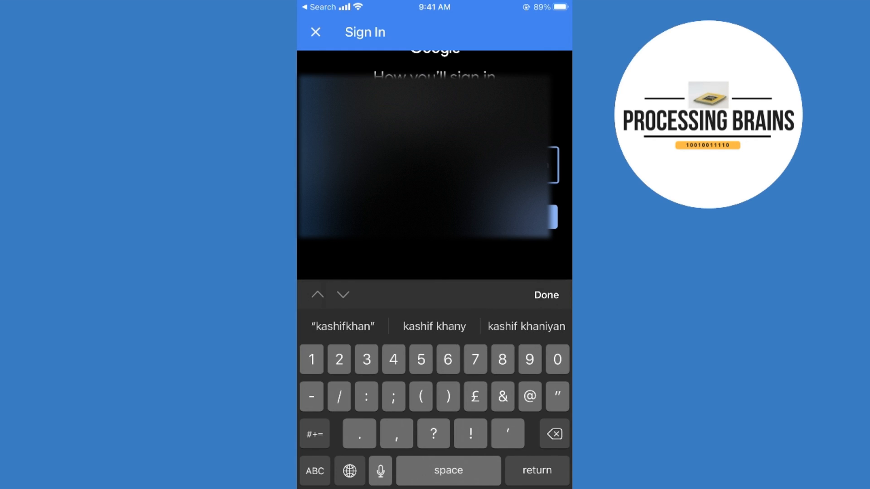
left_click(545, 295)
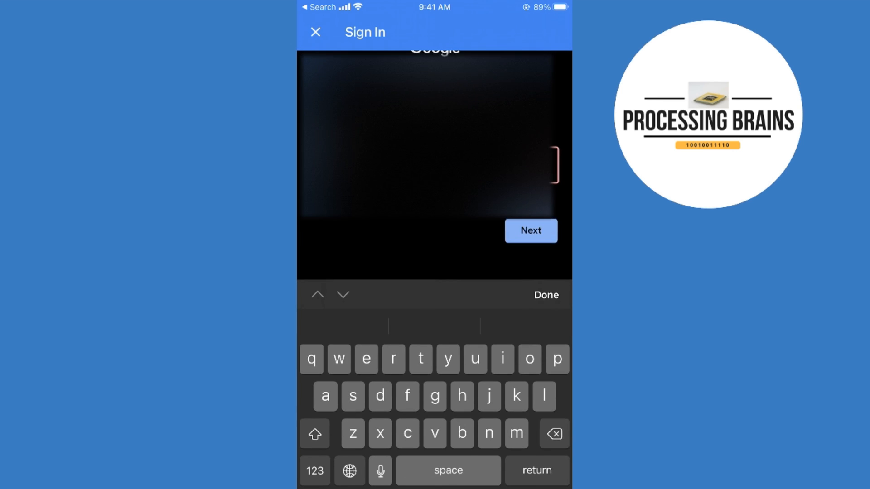
type("kashifkhan1")
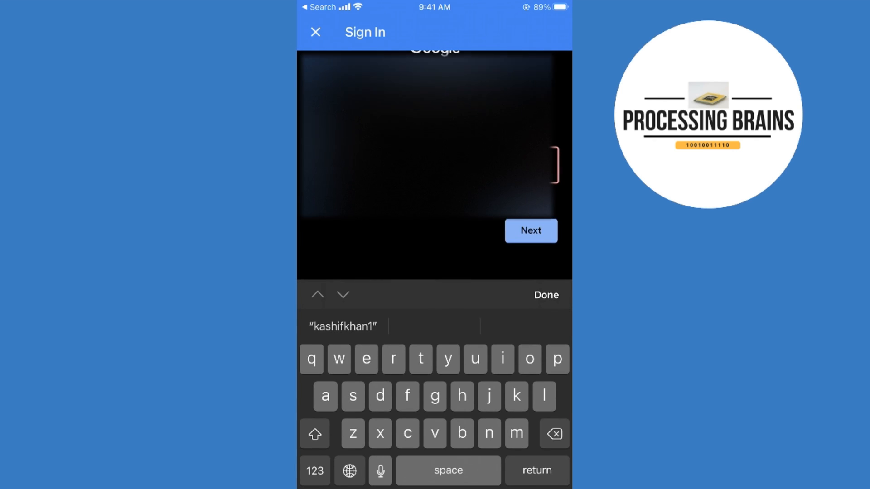
left_click(314, 470)
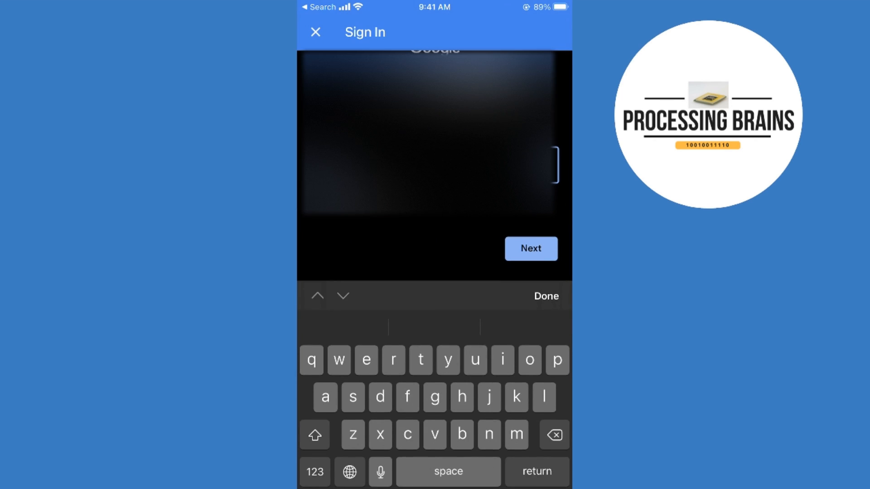
Accept the Gmail address and continue to the password page.
left_click(557, 360)
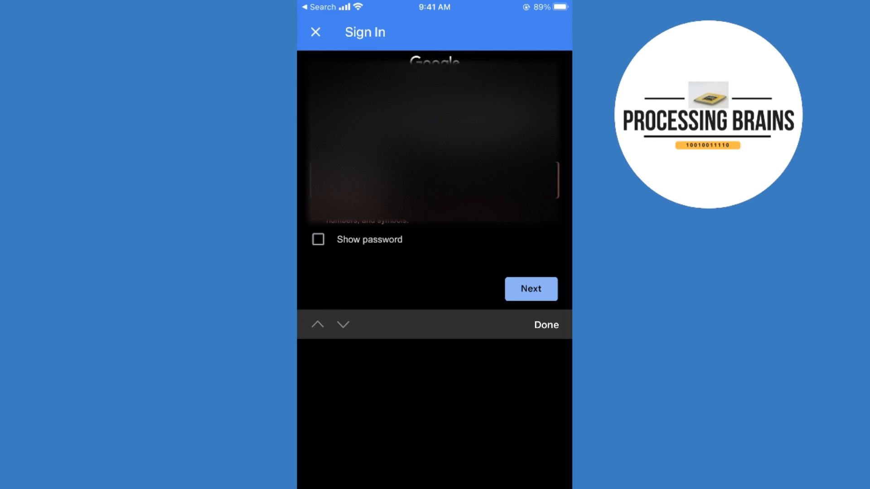
Submit the password and skip the phone number to reach Review your account info.
left_click(530, 289)
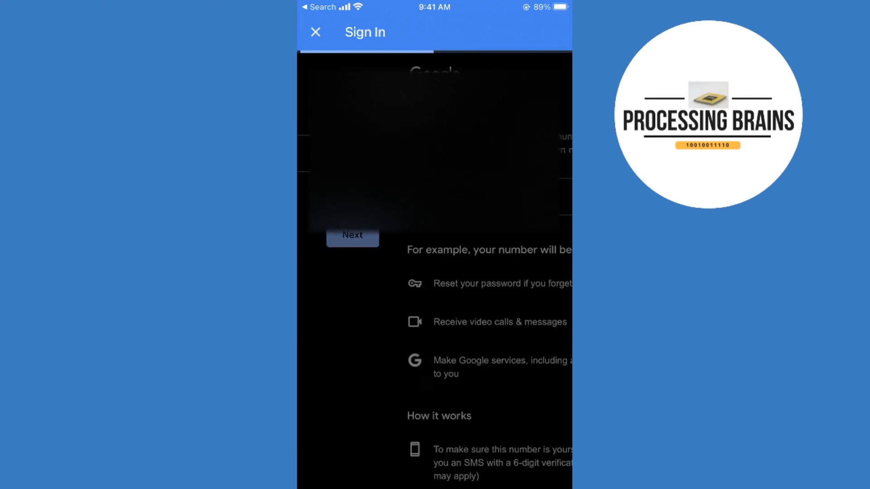
scroll("down", 3)
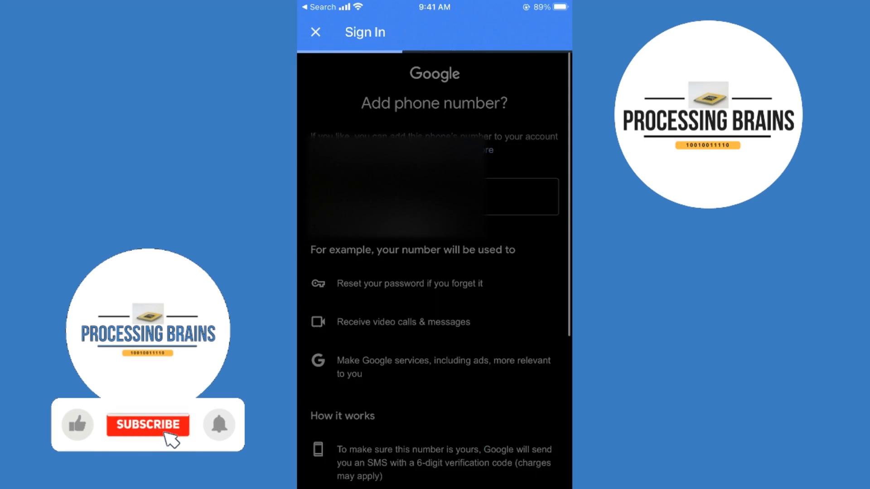
left_click(147, 425)
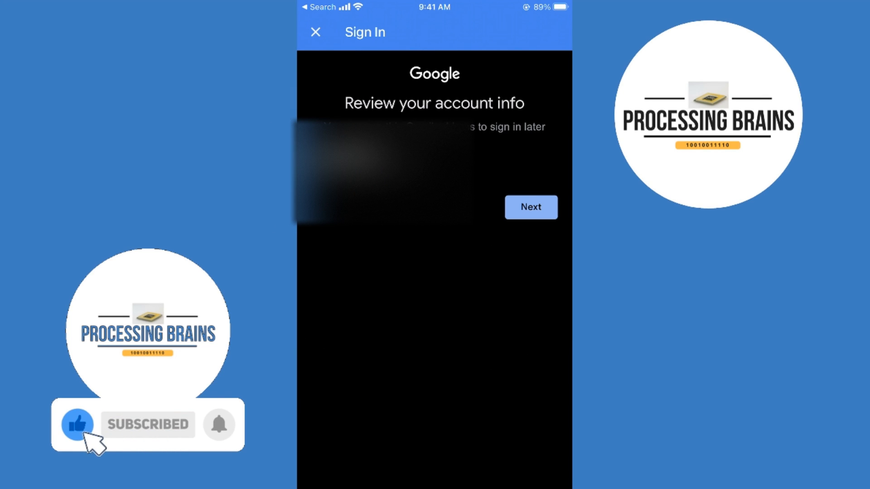
left_click(219, 424)
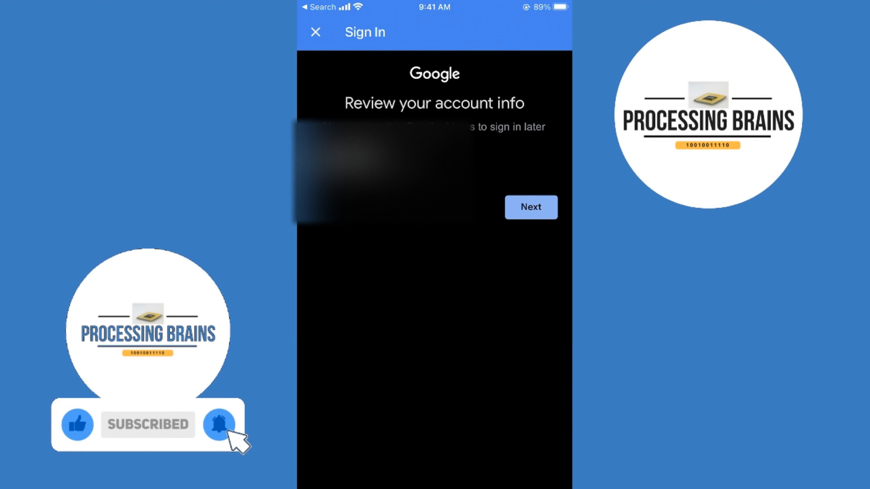